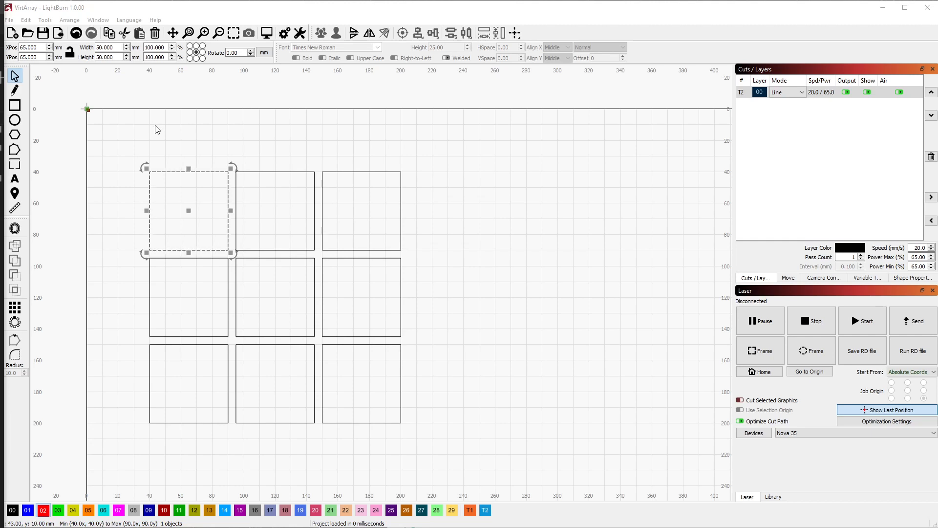
mouse_move(190, 327)
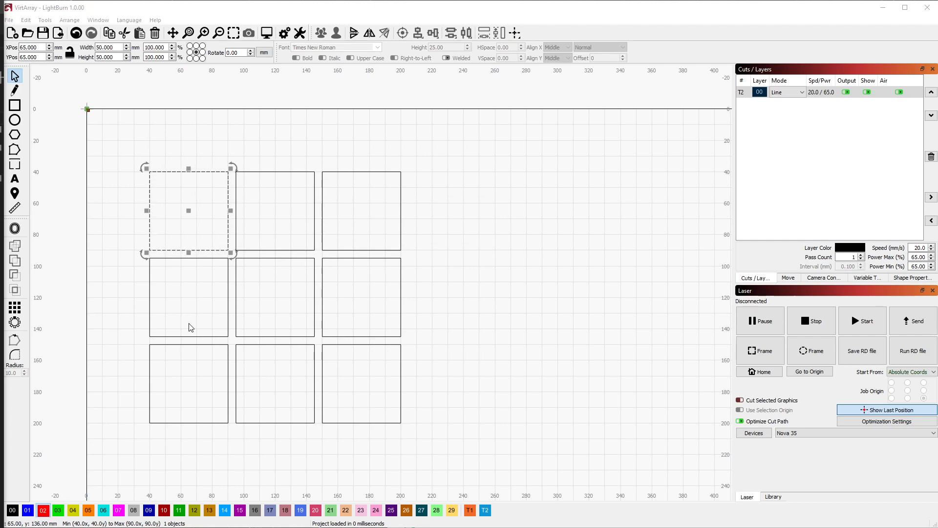
mouse_move(186, 372)
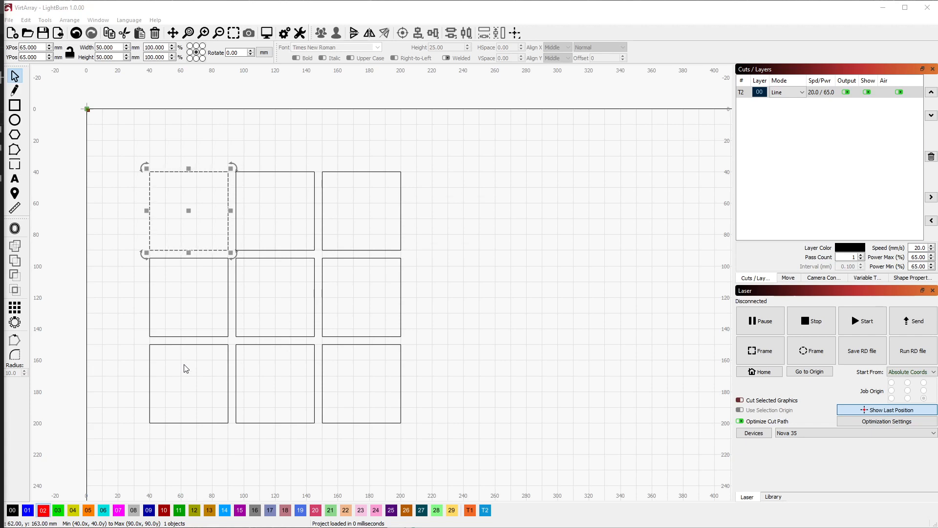
mouse_move(183, 369)
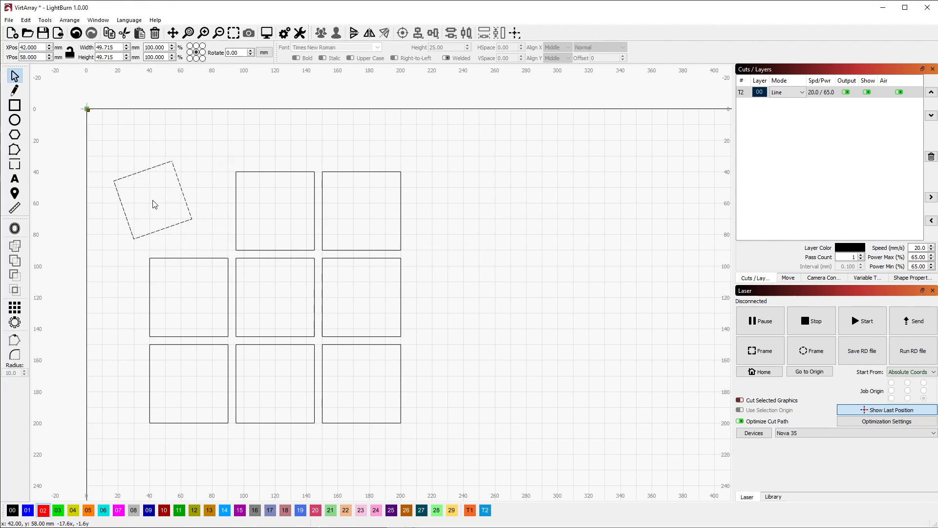
Step: Select the remaining single 50 mm square on the canvas
left_click(152, 204)
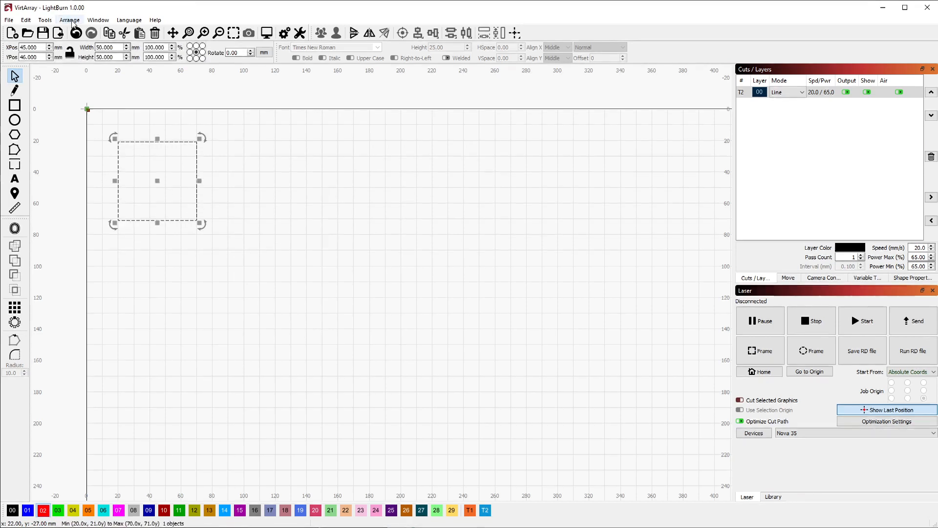
Step: Create a 3 columns × 3 rows virtual grid array of the square via Arrange > Grid / Array
left_click(70, 19)
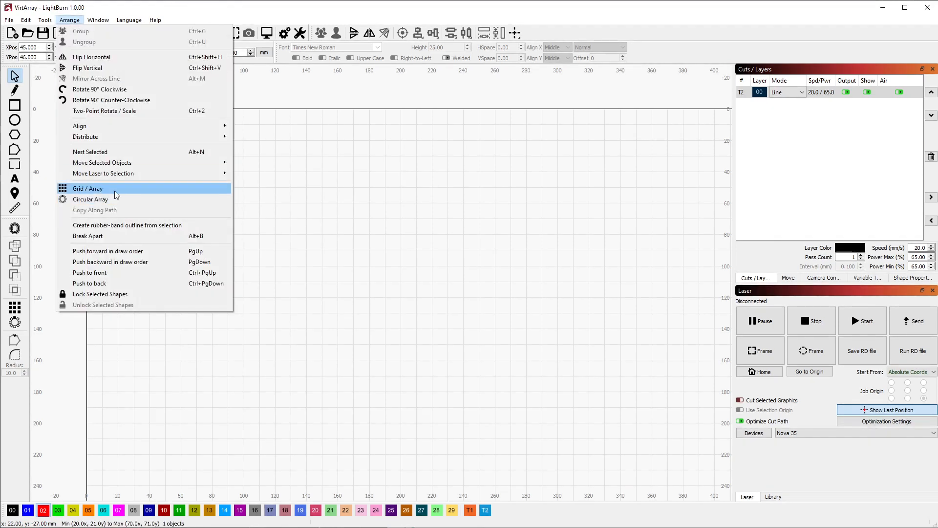
left_click(87, 188)
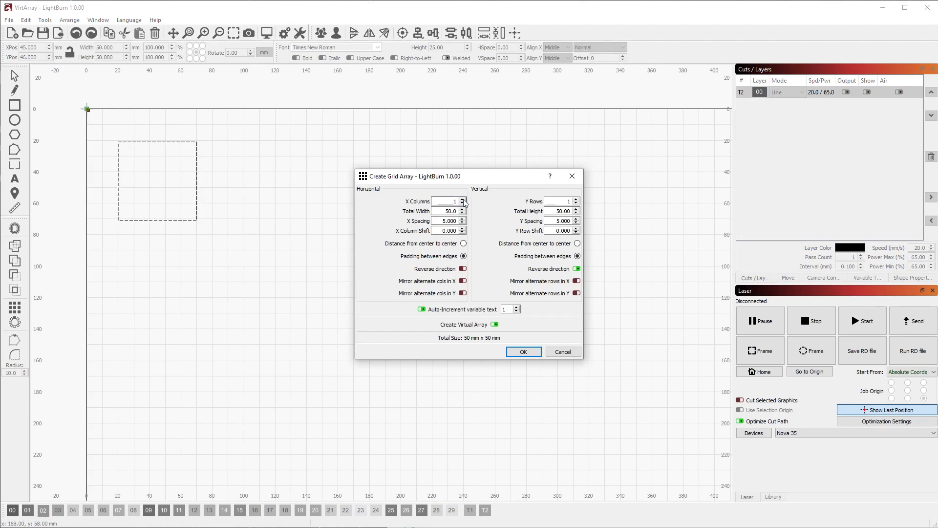
left_click(577, 199)
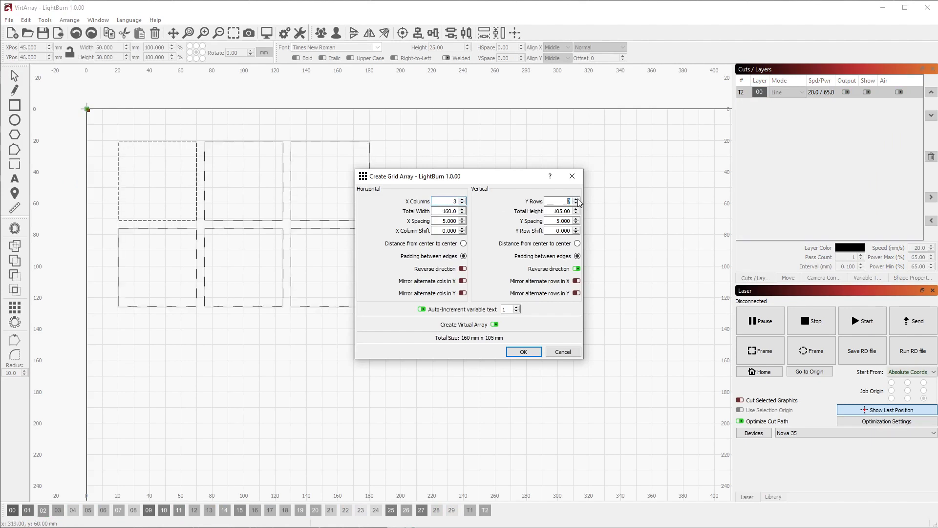
left_click(577, 199)
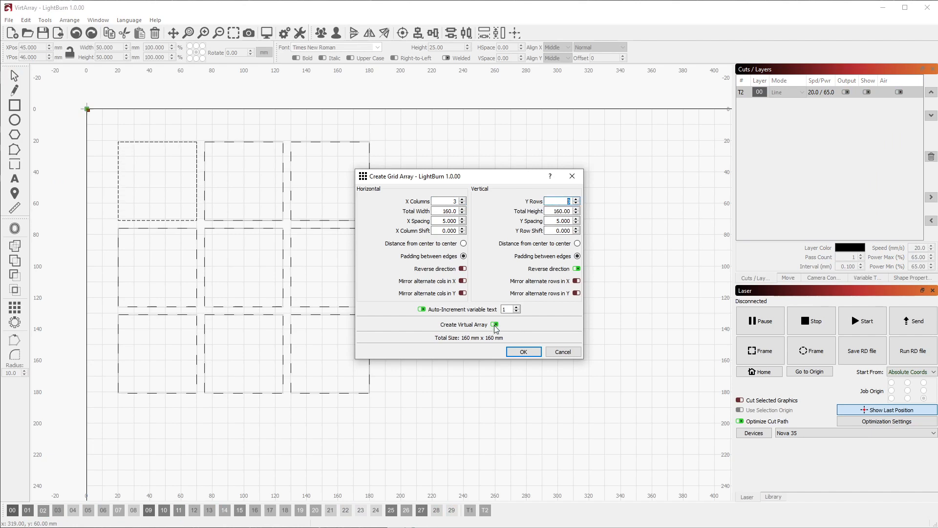
left_click(495, 325)
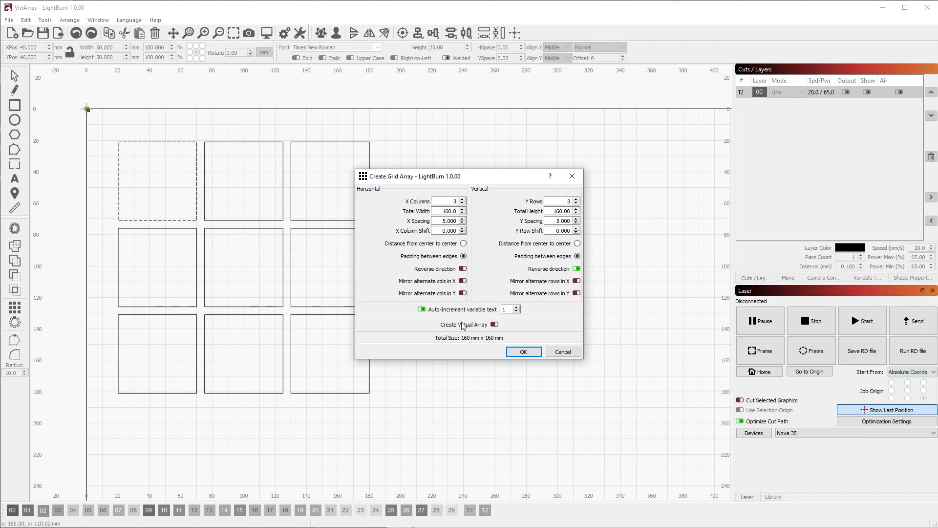
left_click(493, 324)
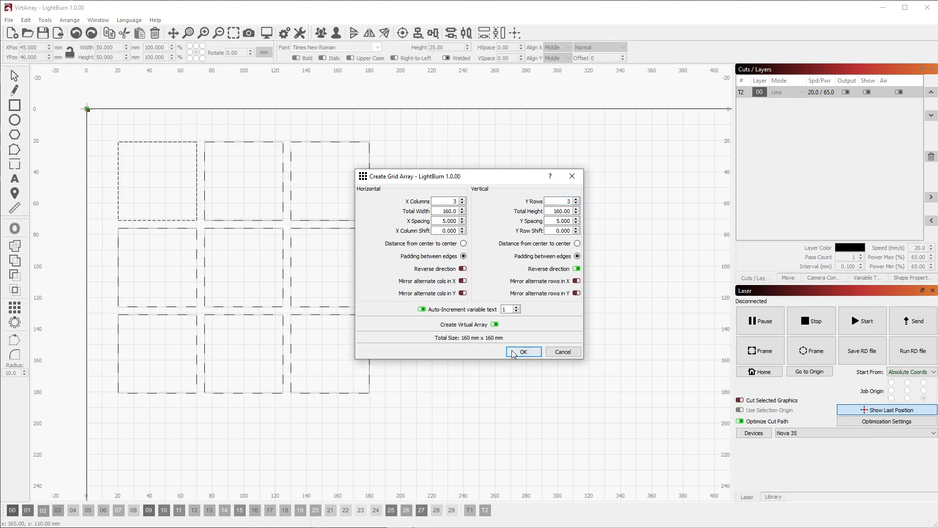
left_click(521, 351)
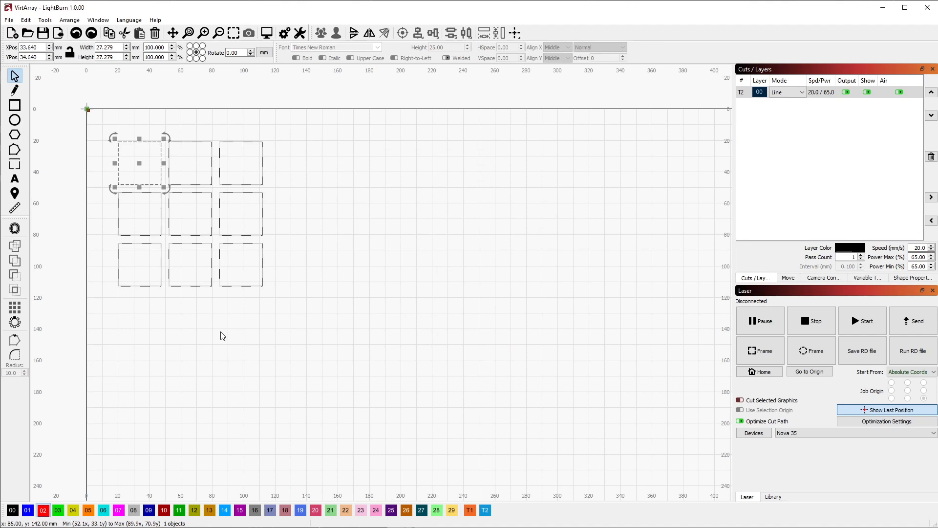
Step: Scale the virtual array down so each square is about 27 mm wide
left_click(267, 33)
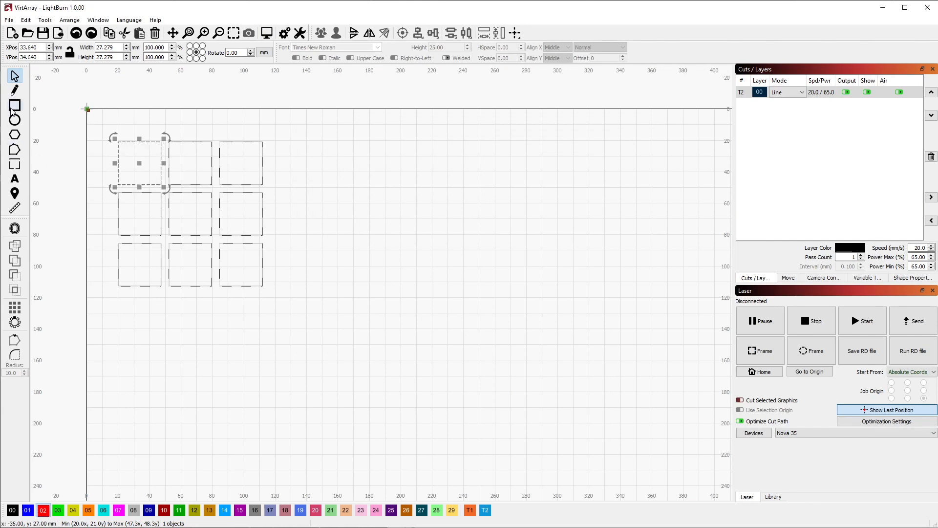
Step: Draw a red filled circle on layer 02 and add it to the virtual array
left_click(15, 119)
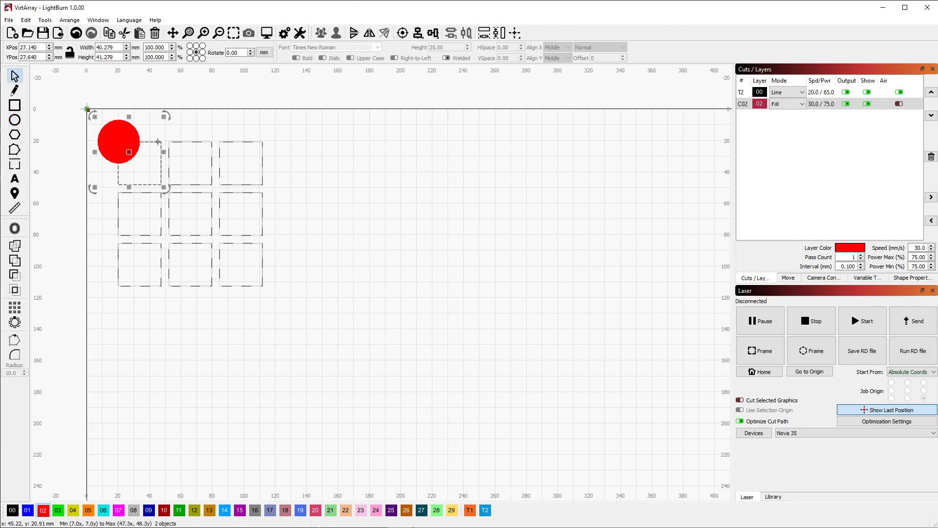
right_click(135, 150)
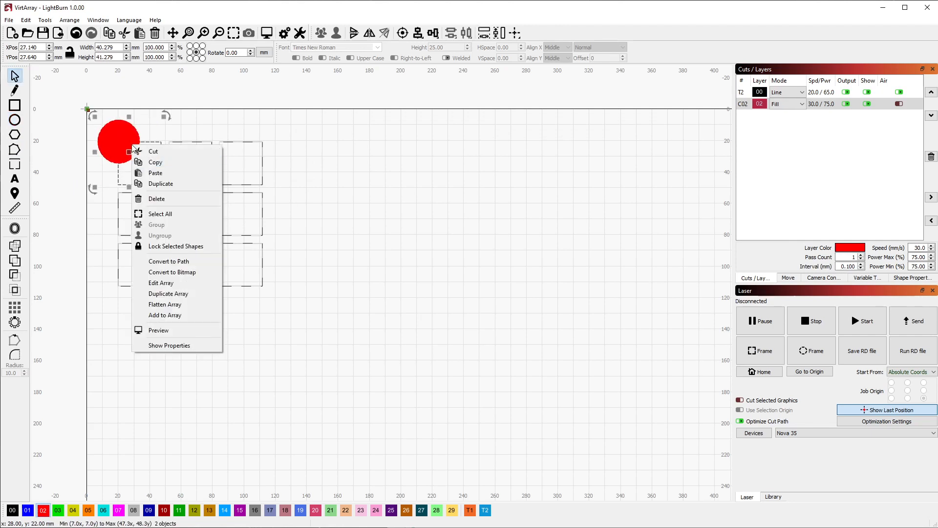
left_click(169, 294)
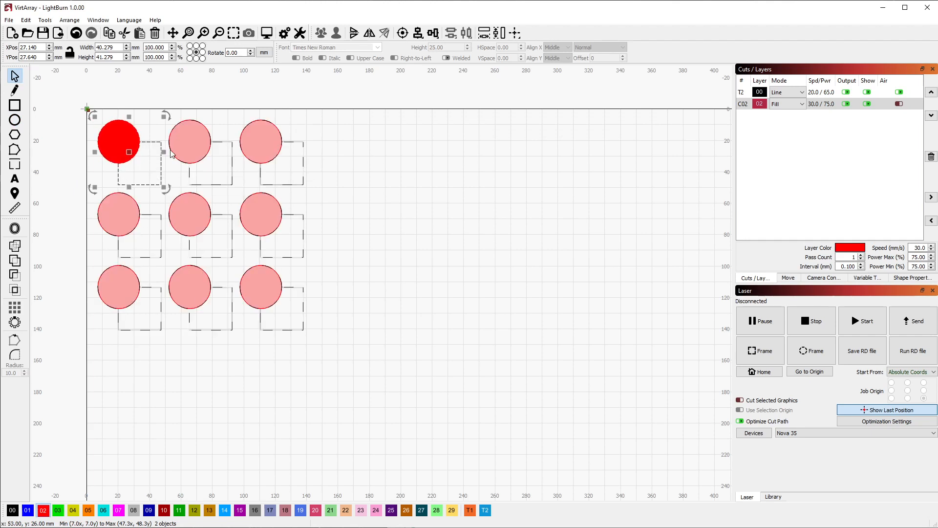
Step: Move the circle above the first square's top-left corner, its eight copies following
left_click(118, 142)
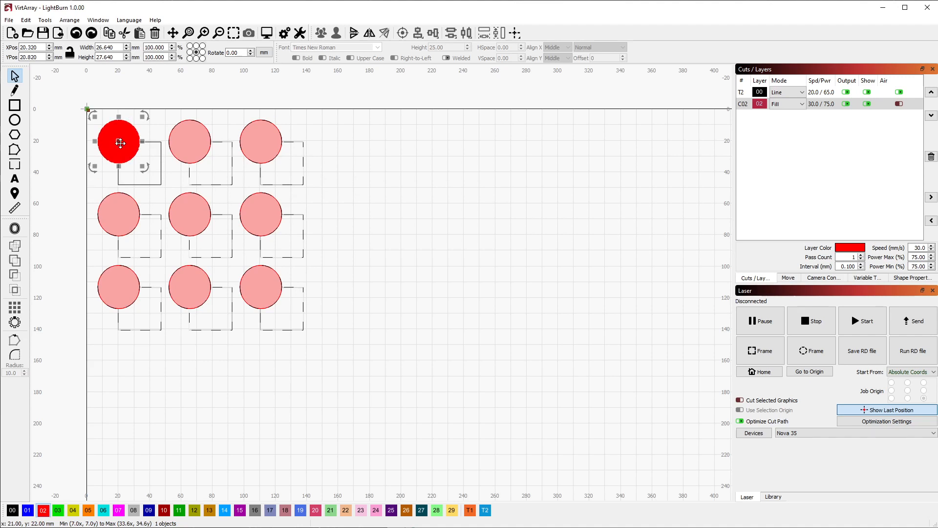
left_click_drag(119, 143, 102, 124)
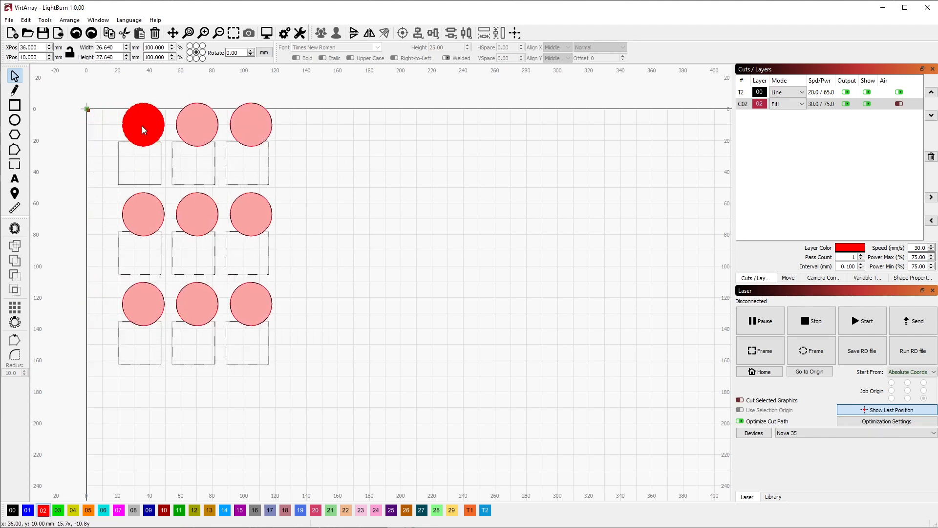
left_click_drag(143, 124, 115, 132)
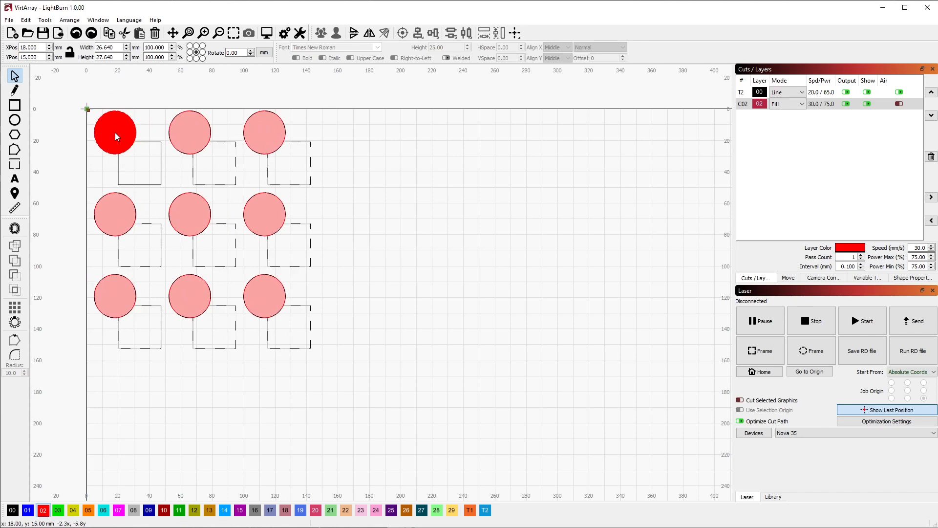
left_click(114, 132)
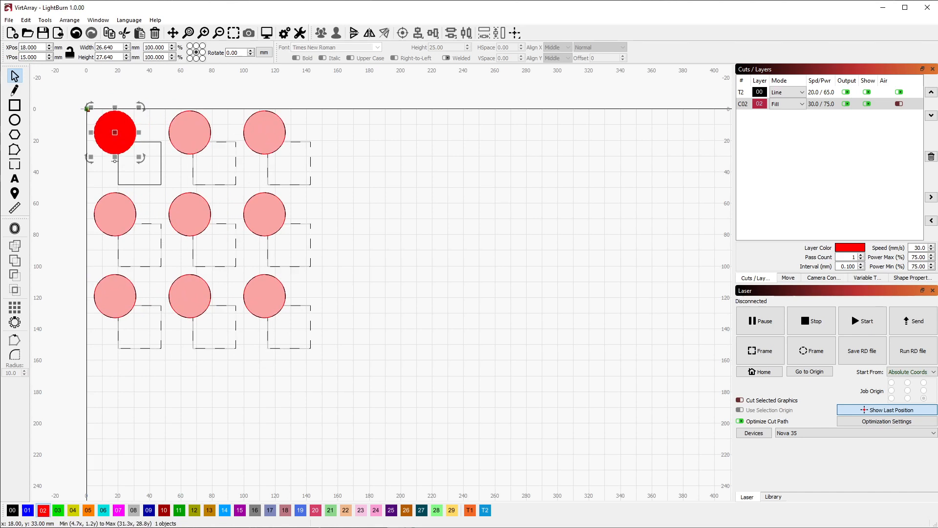
mouse_move(126, 138)
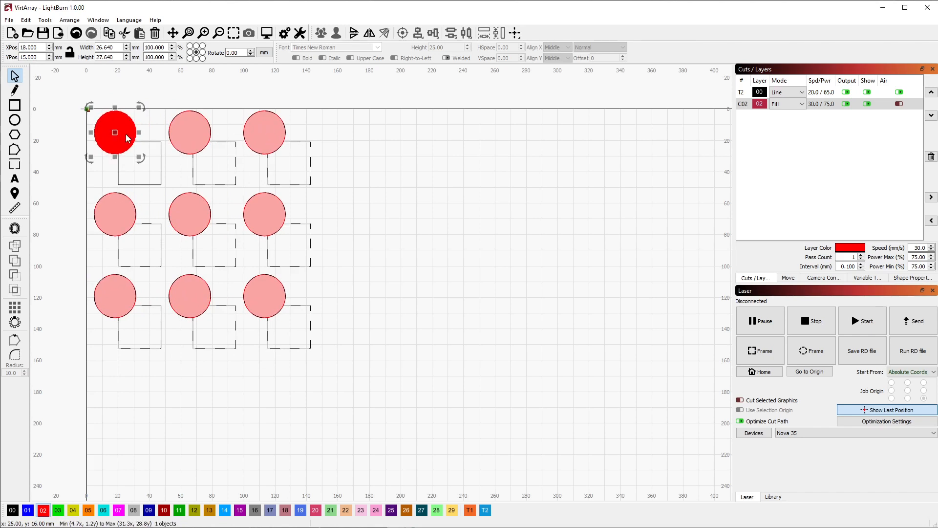
Step: Delete the red circle and its copies, leaving the 3×3 square array selected
right_click(113, 132)
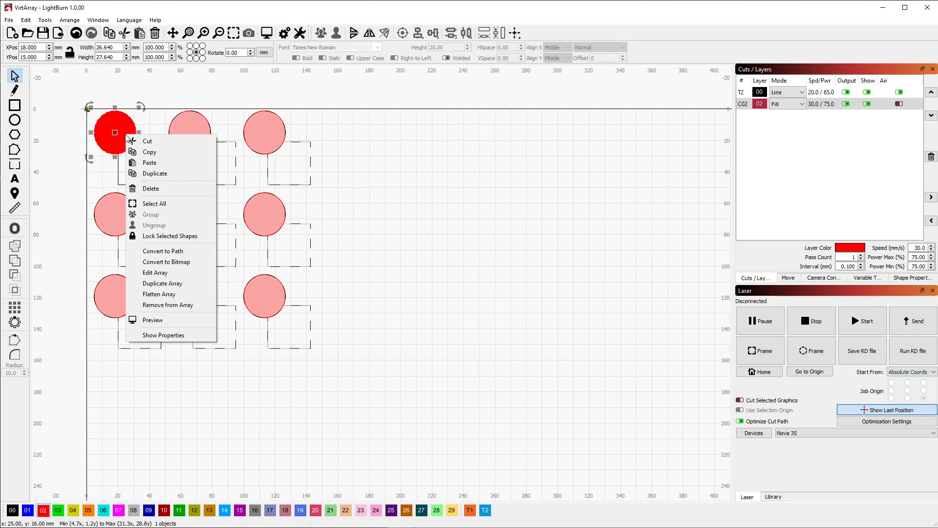
left_click(168, 305)
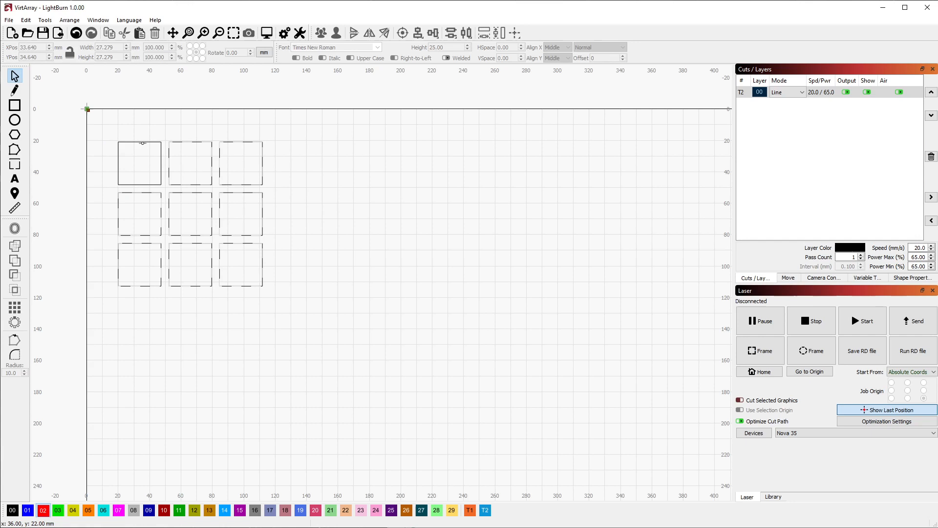
right_click(140, 161)
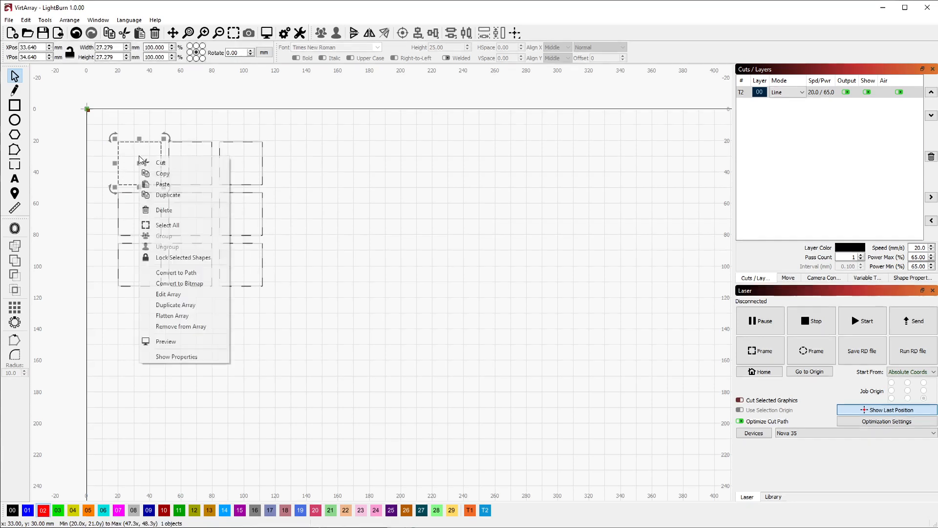
mouse_move(167, 195)
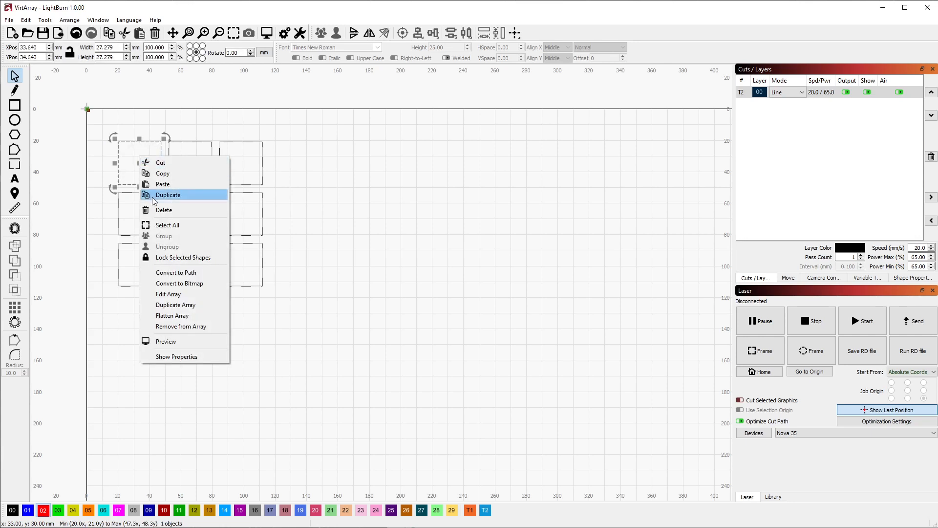
Step: Edit the array to 4 columns by 3 rows with 3 mm X and Y spacing
left_click(175, 304)
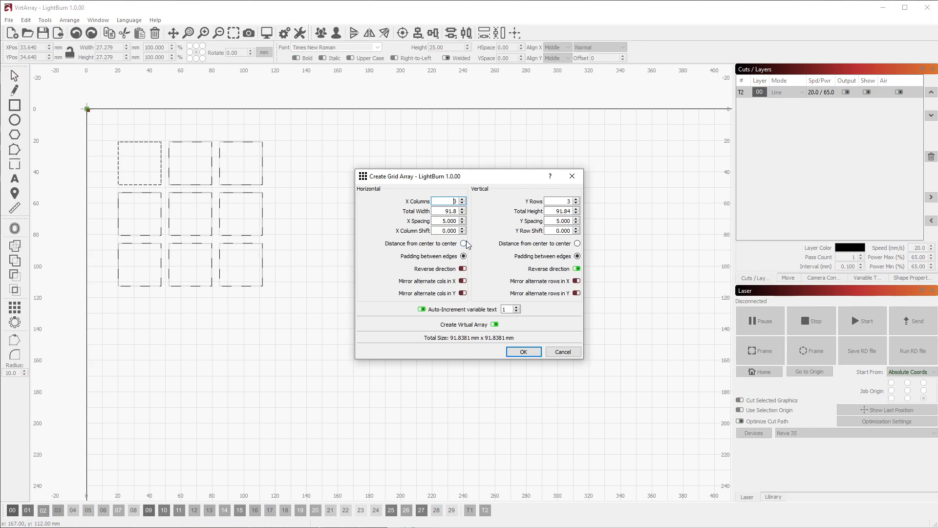
mouse_move(446, 246)
type("3.000")
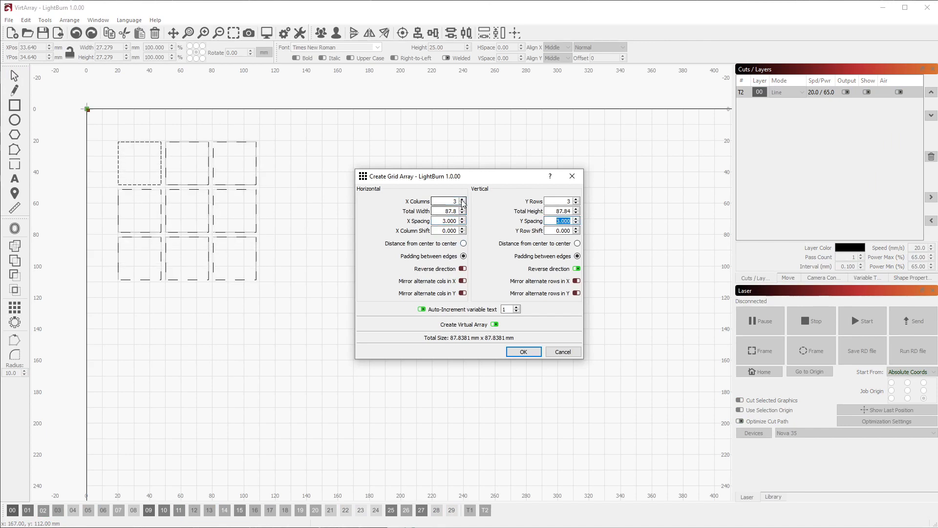
left_click(462, 198)
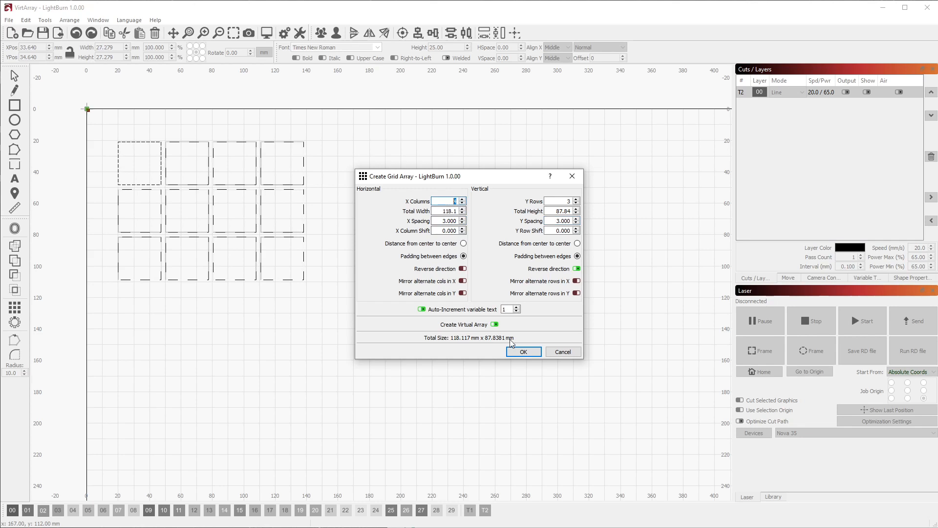
left_click(522, 351)
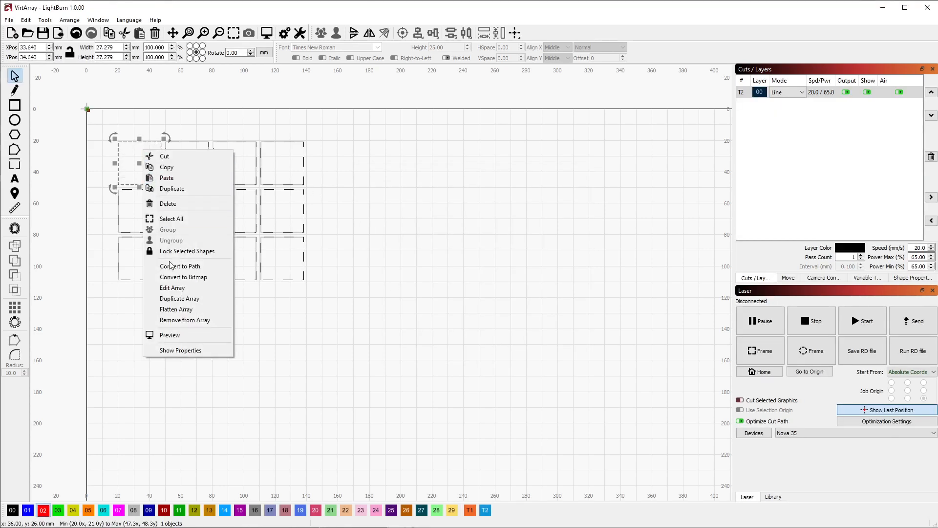
mouse_move(178, 298)
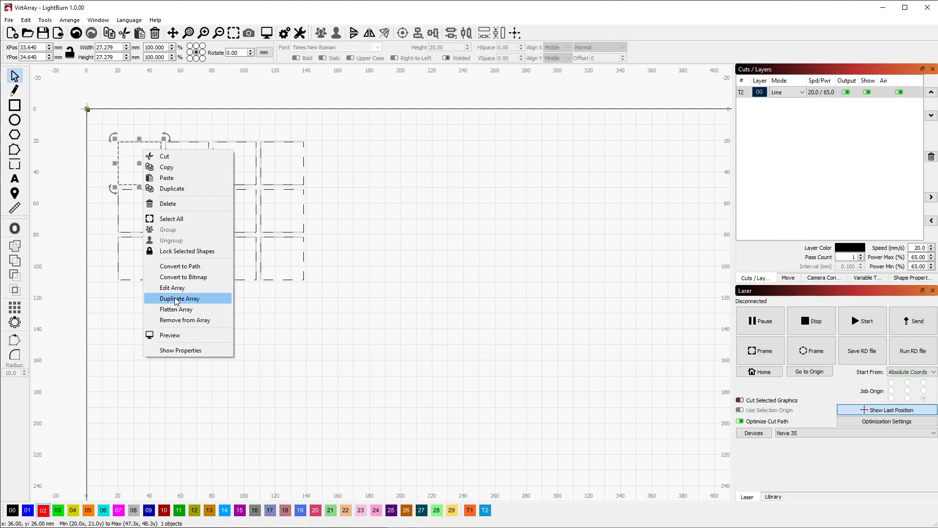
left_click(178, 298)
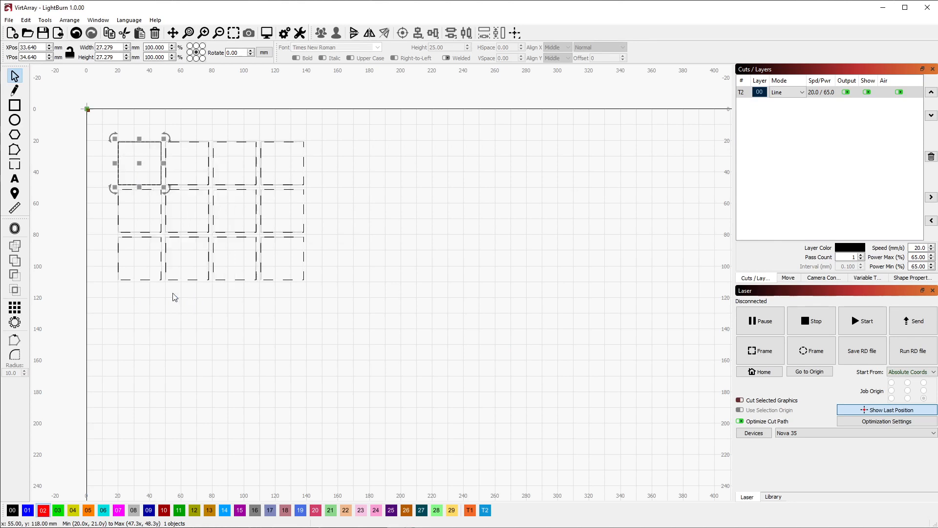
mouse_move(141, 161)
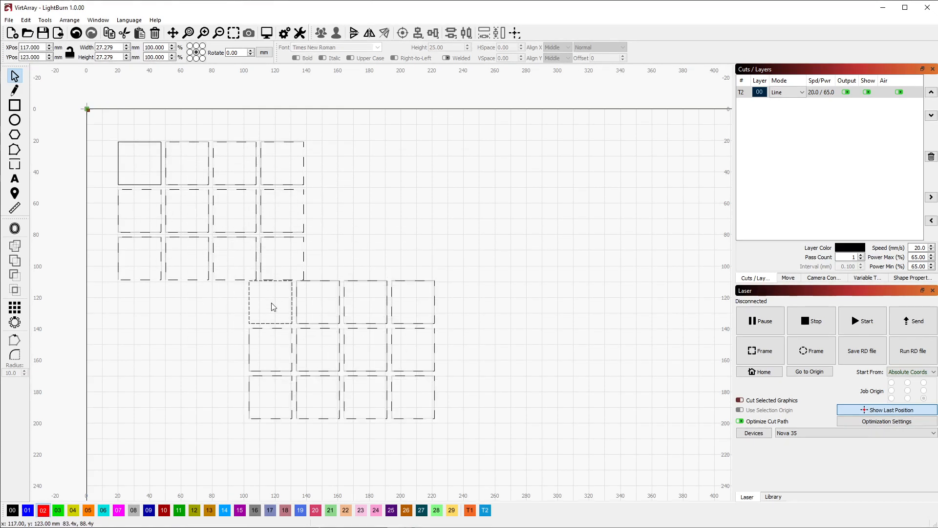
left_click(269, 302)
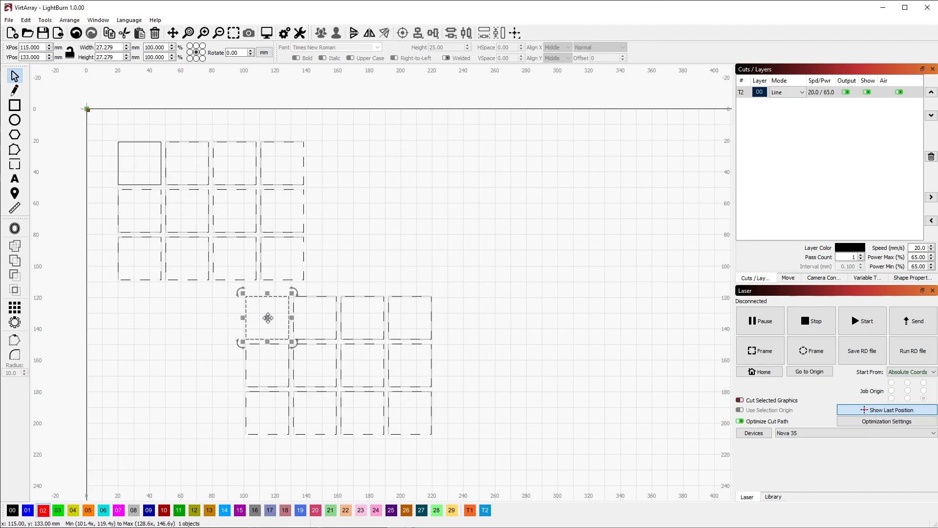
right_click(139, 164)
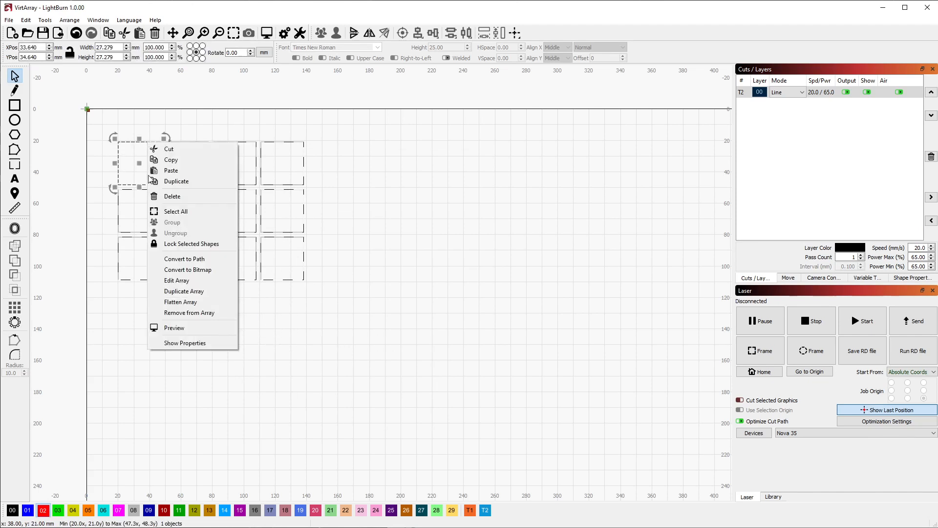
mouse_move(180, 302)
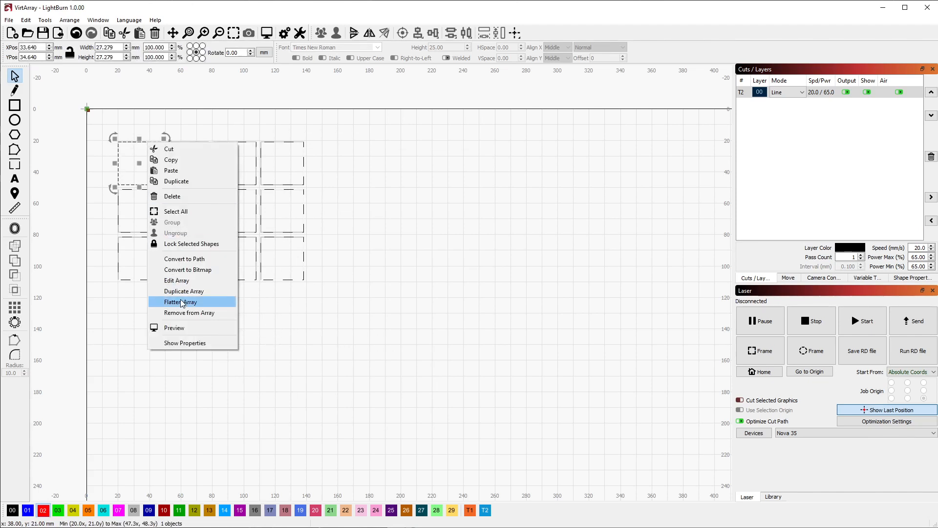
left_click(180, 302)
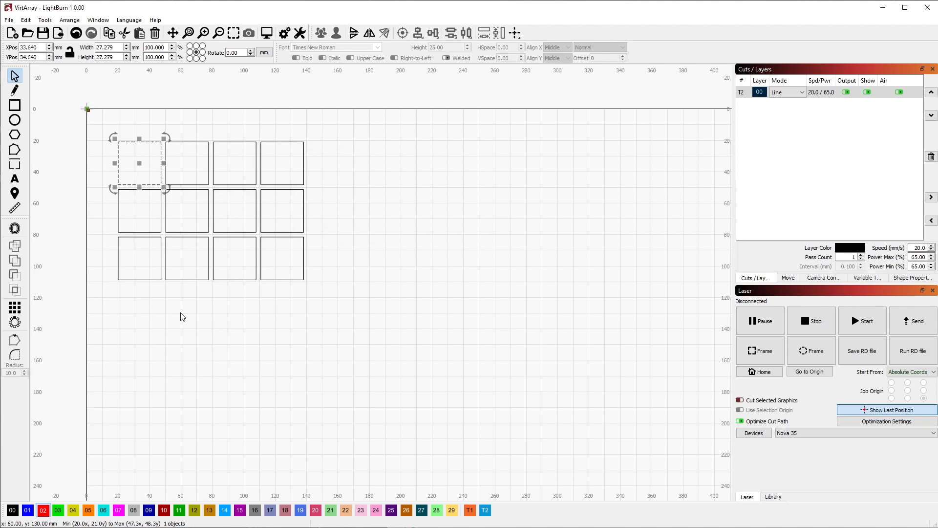
right_click(149, 153)
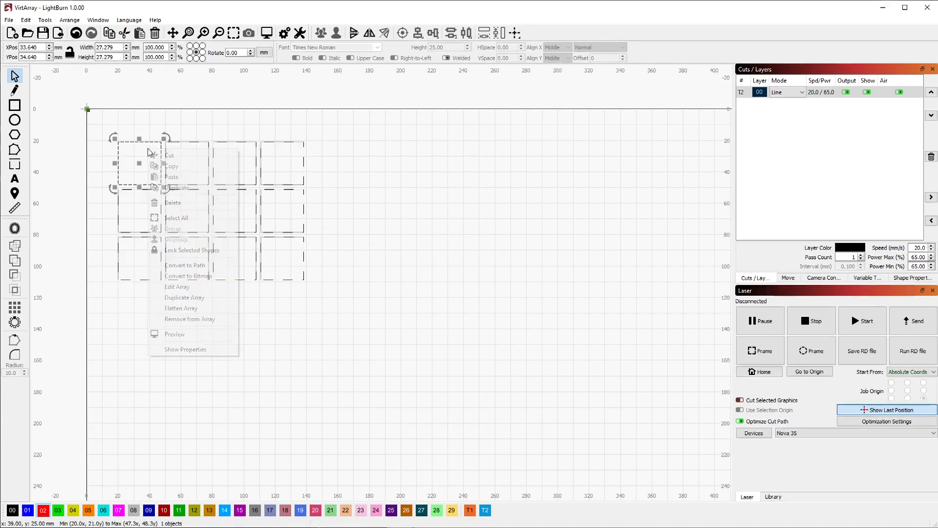
Step: Edit the array with Create Virtual Array off so the twelve squares become real copies
left_click(177, 286)
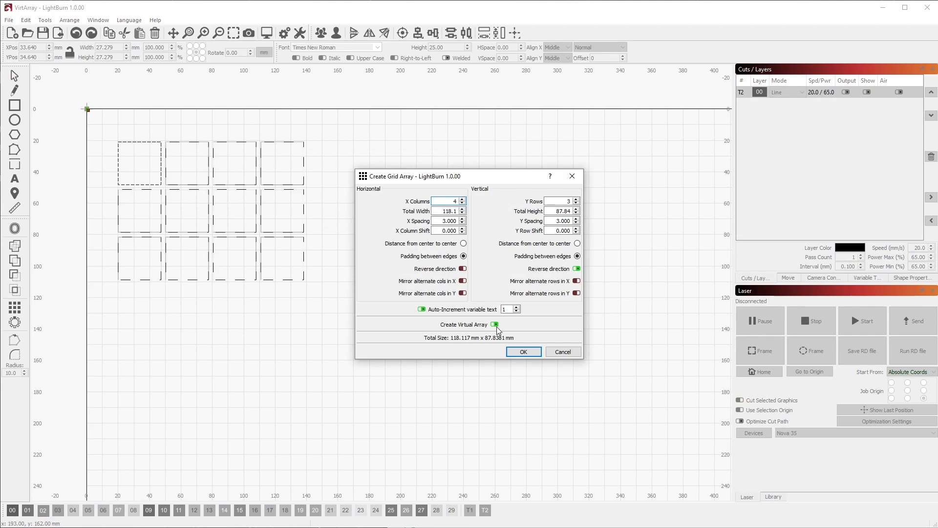
left_click(494, 325)
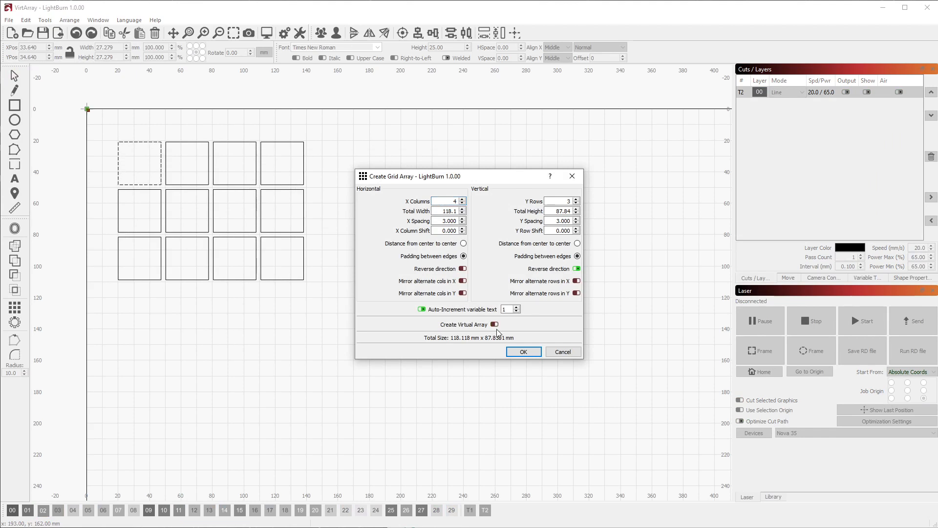
left_click(522, 351)
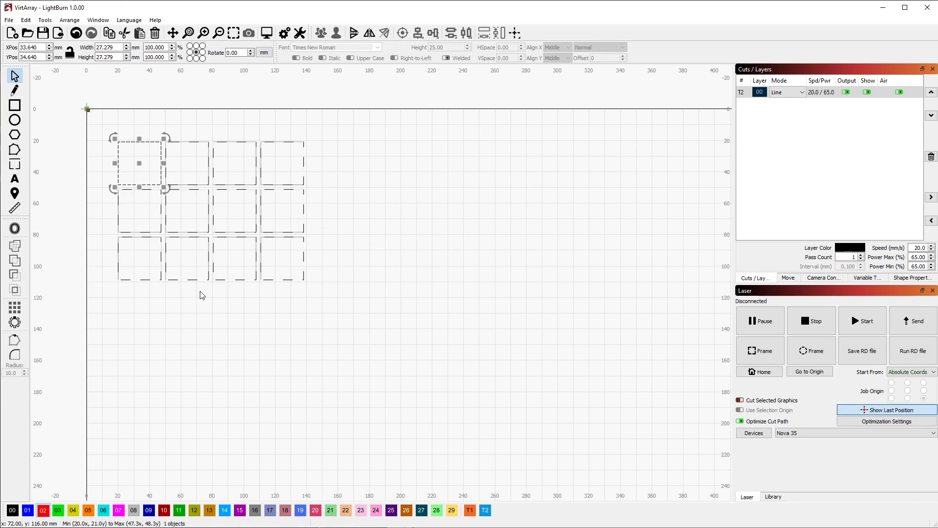